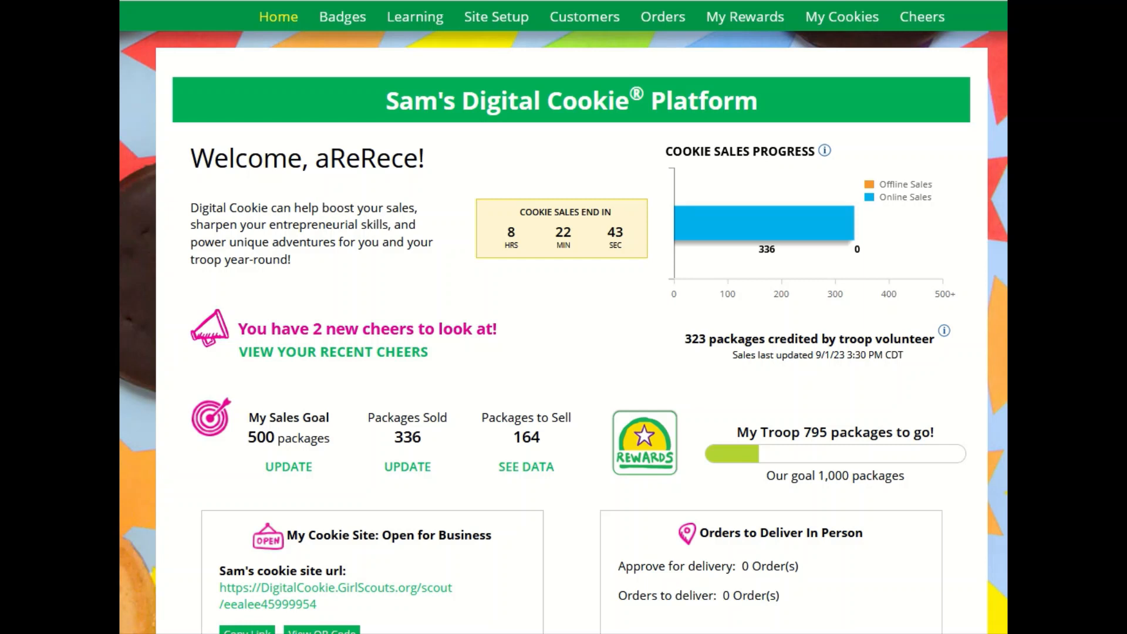
mouse_move(416, 300)
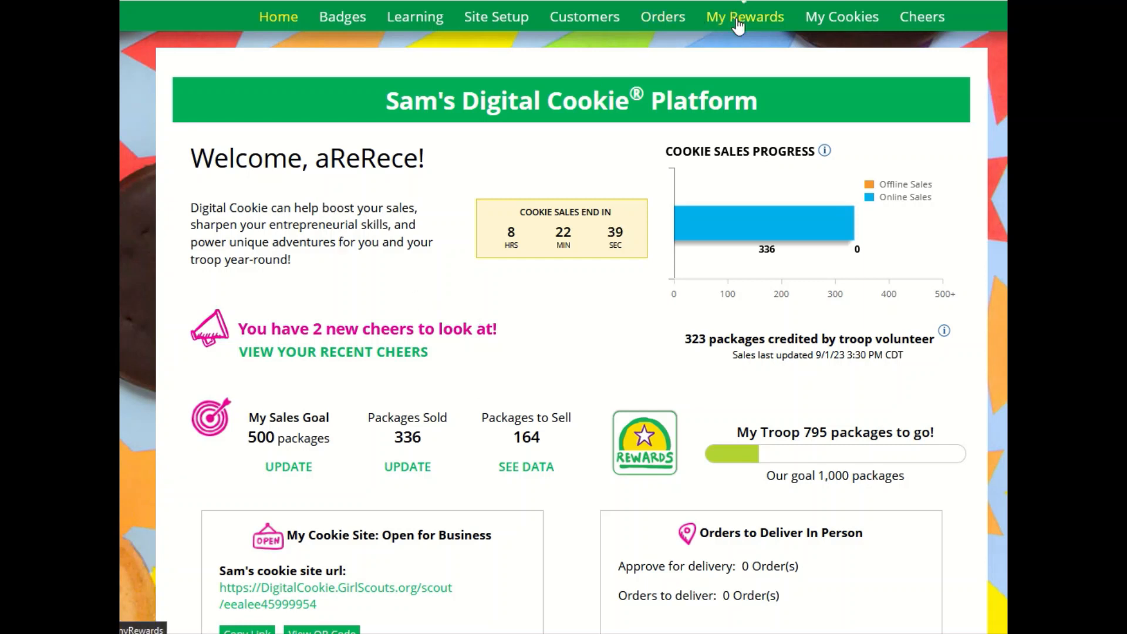
Go to My Rewards, where a newly earned rewards level is announced
click(746, 17)
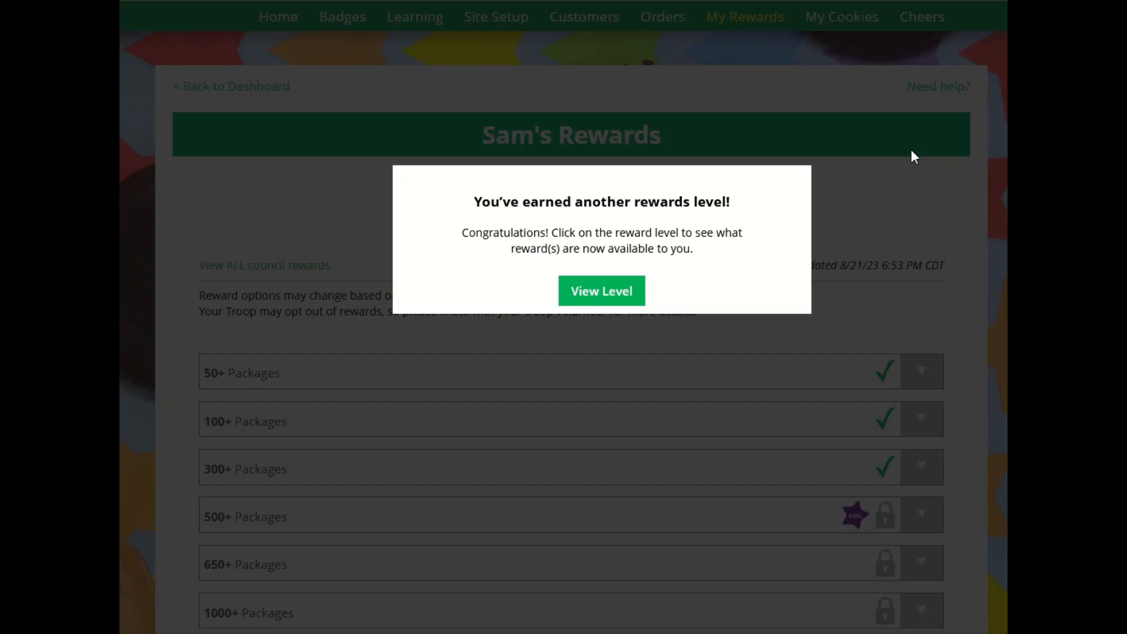
Dismiss the earned-level announcement to reveal the levels list with 323 of 500 packages sold
click(602, 291)
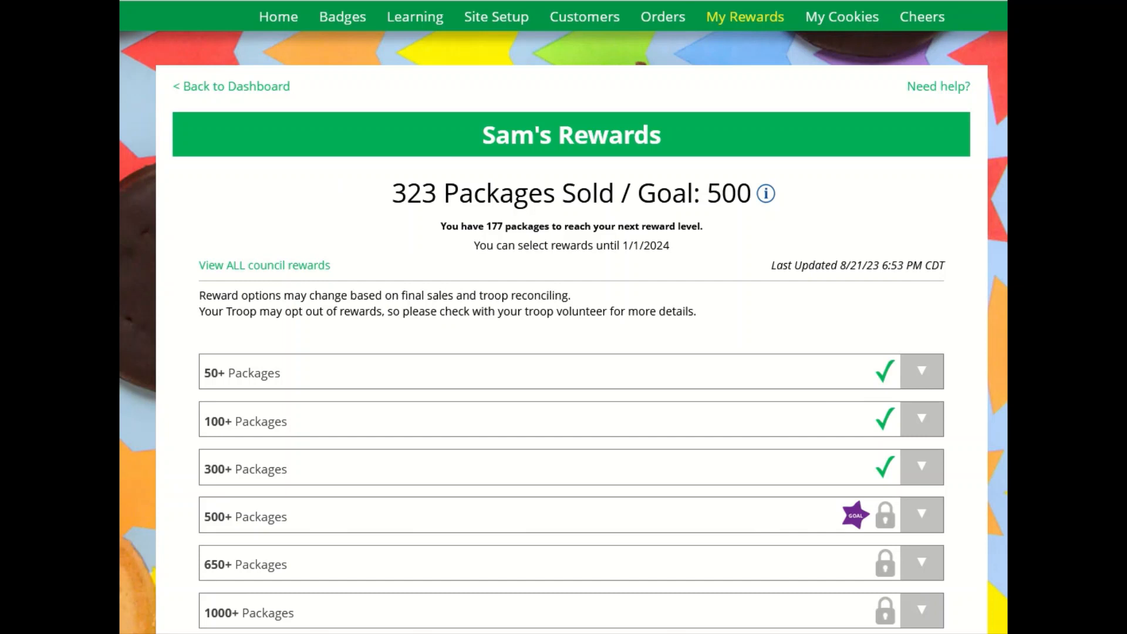
mouse_move(650, 202)
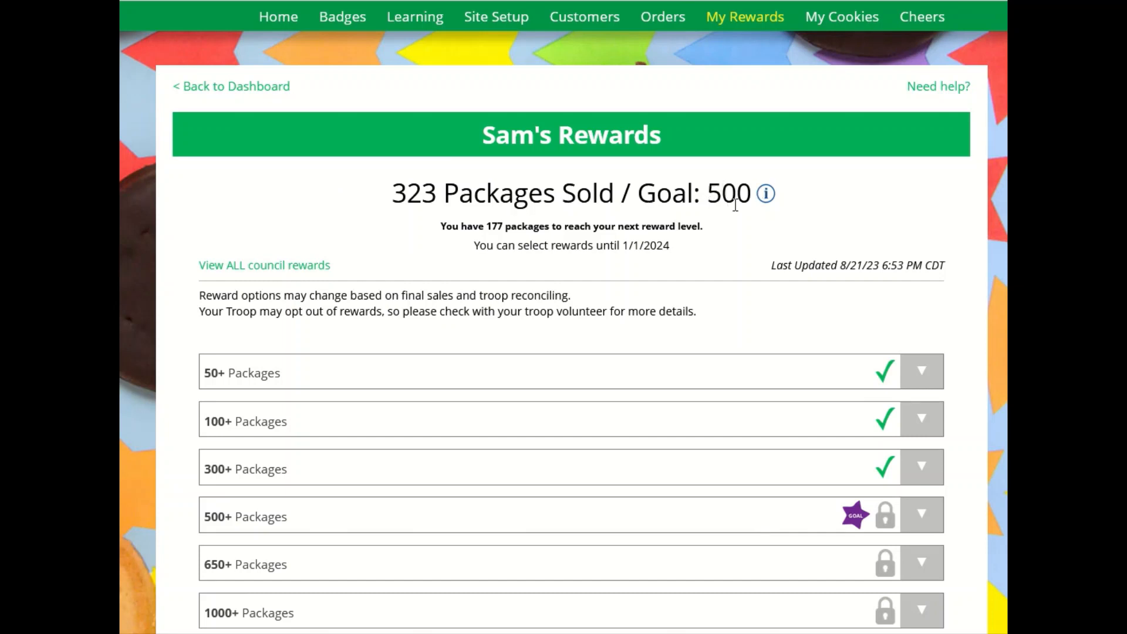
mouse_move(596, 244)
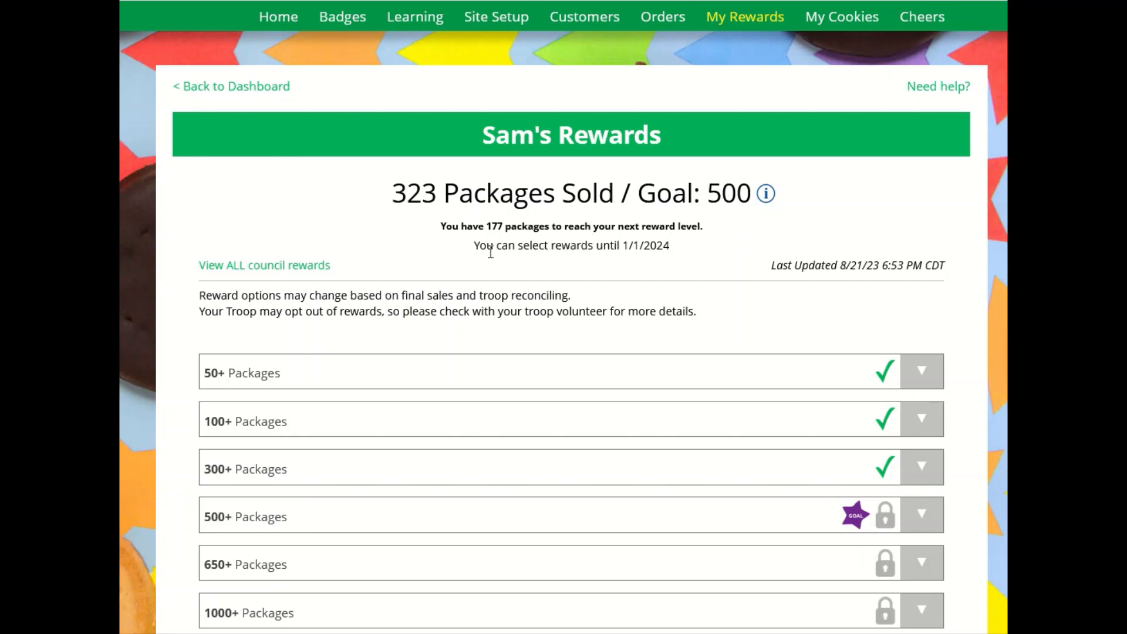
mouse_move(458, 286)
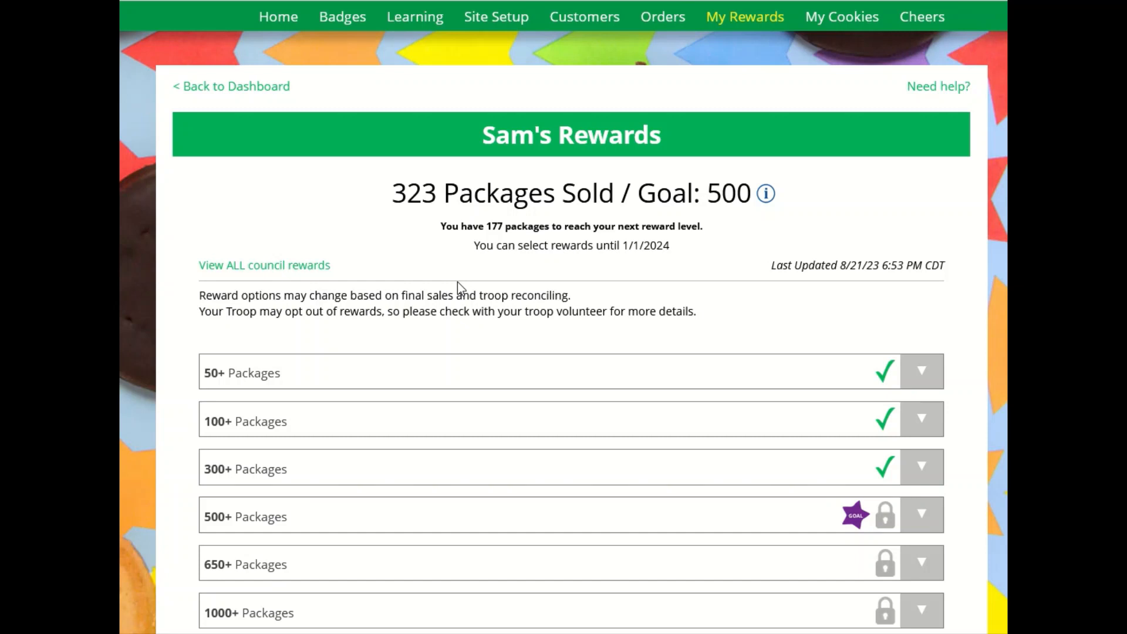
mouse_move(587, 274)
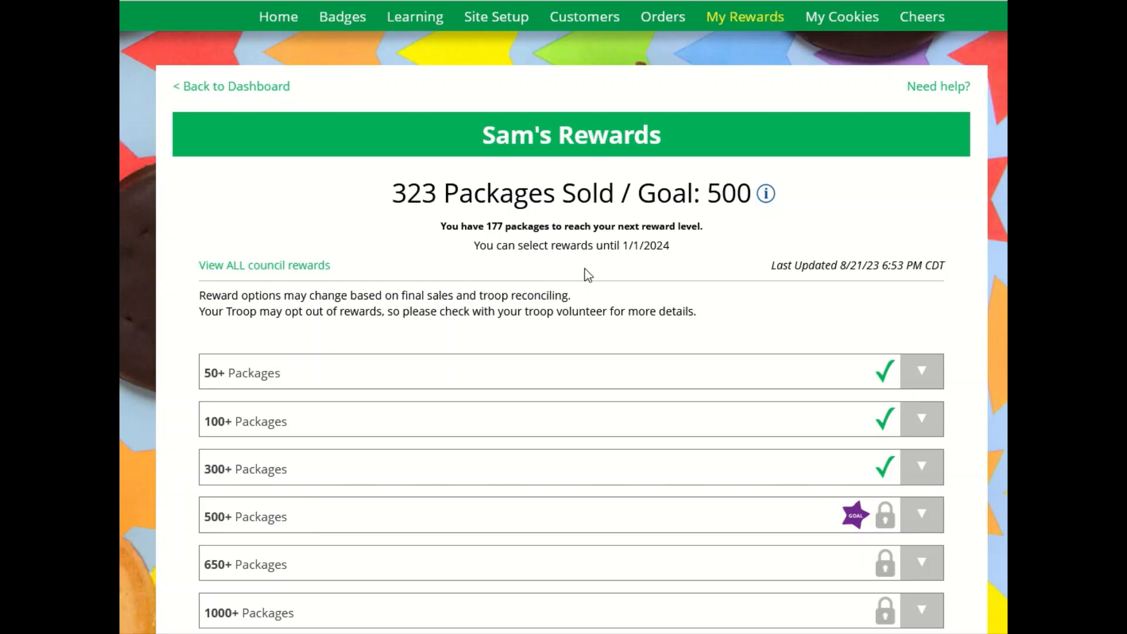
mouse_move(609, 267)
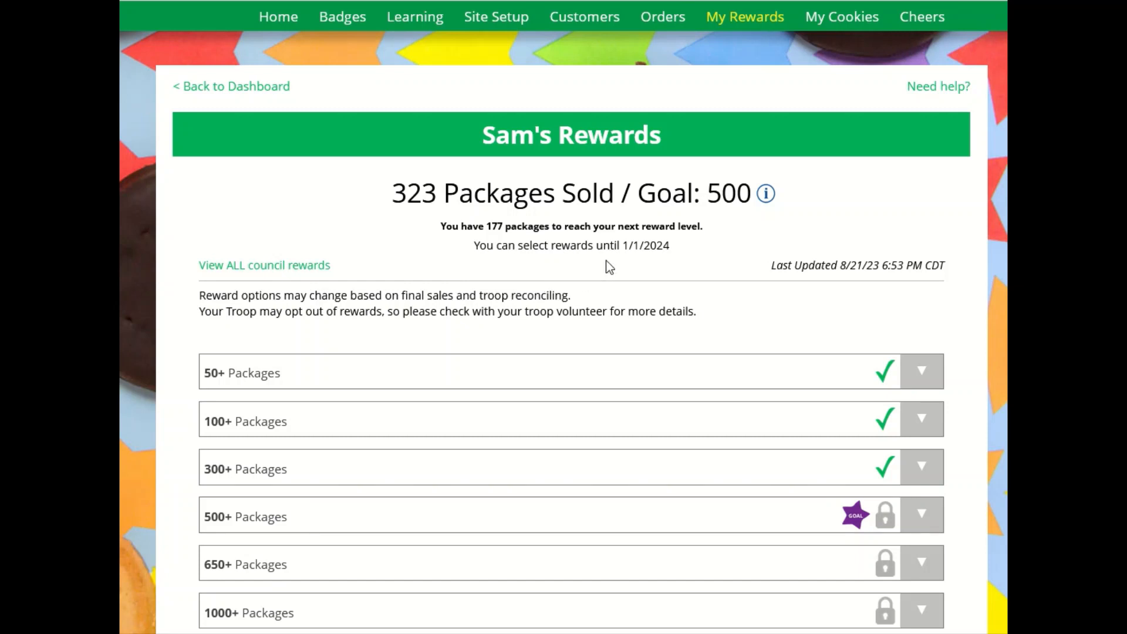
mouse_move(326, 287)
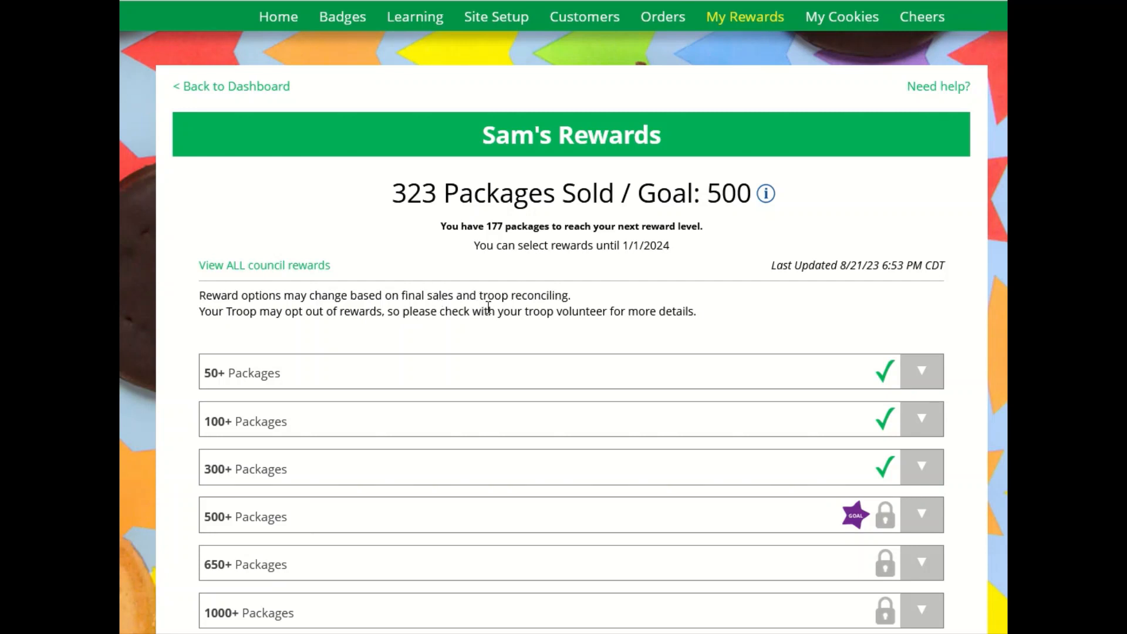
mouse_move(499, 331)
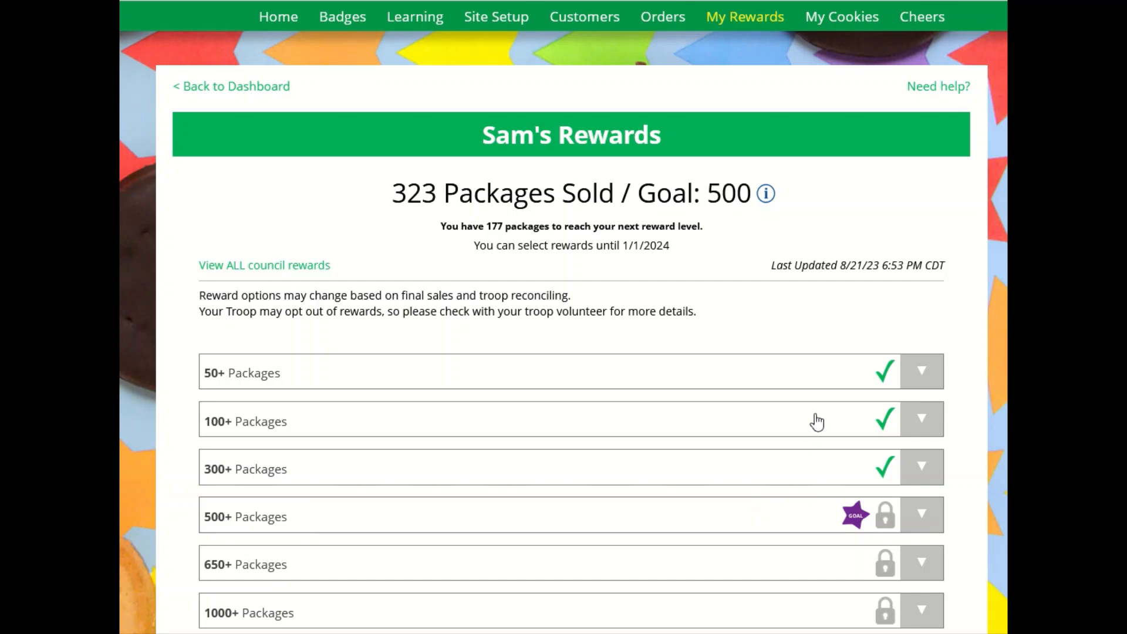
mouse_move(887, 392)
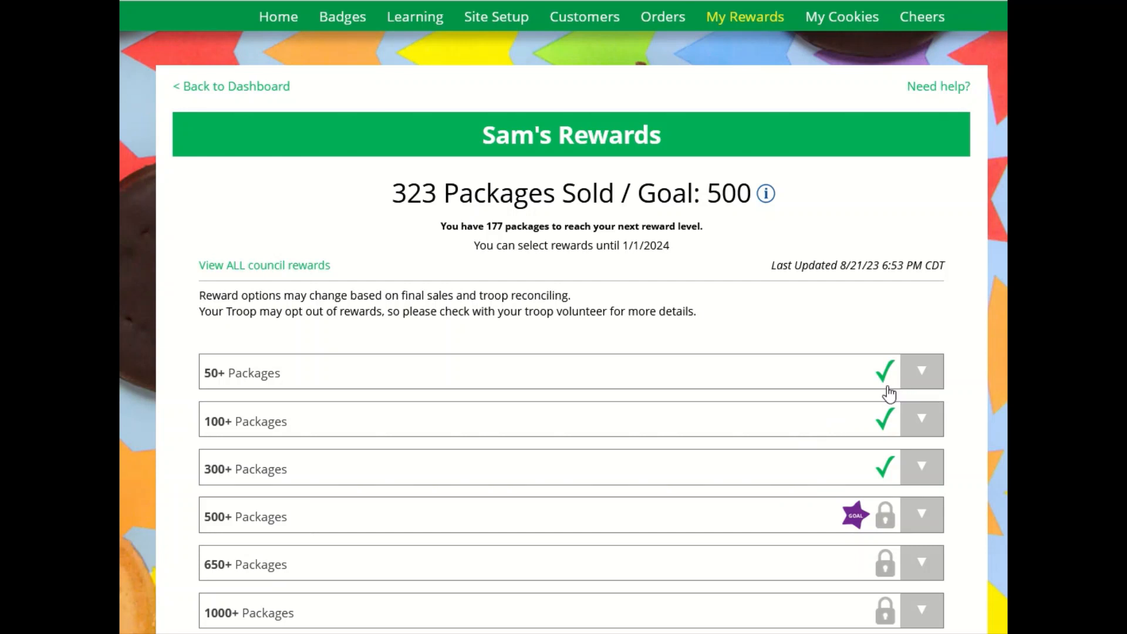
mouse_move(860, 404)
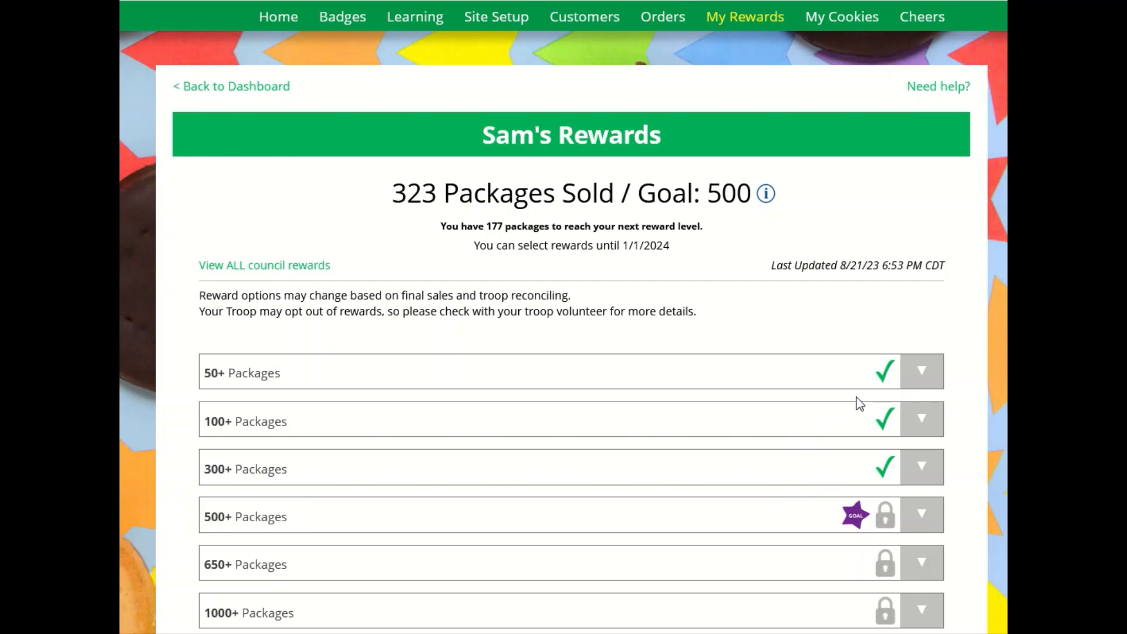
mouse_move(932, 387)
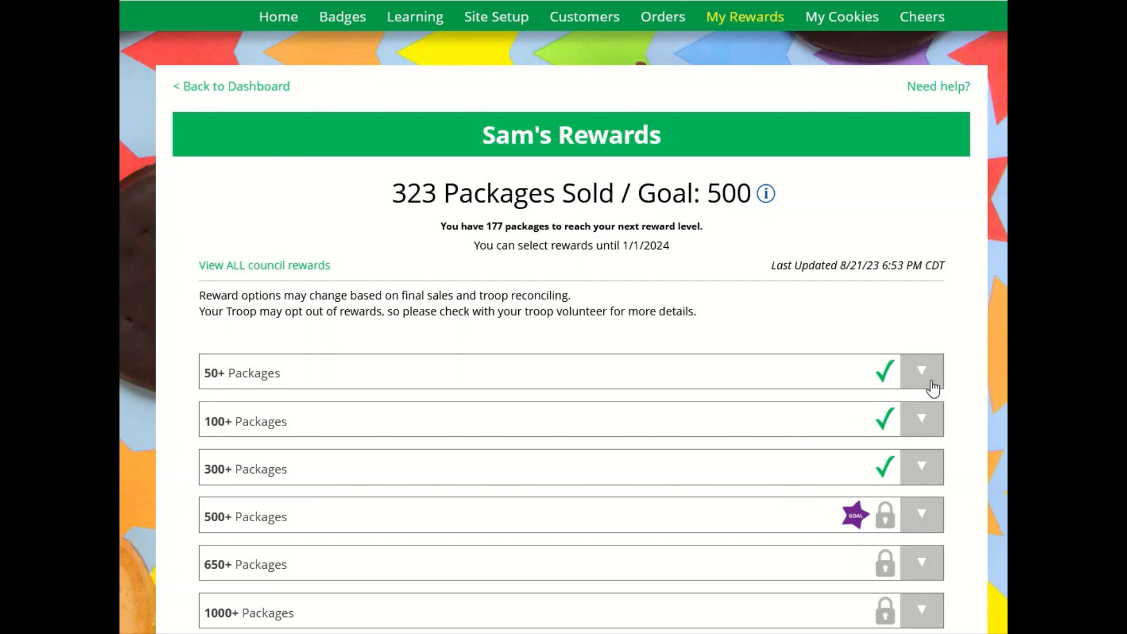
Expand the 50+ Packages level, preview its Girl Scout Backpack reward, and move down to the Digital Cookie rewards
click(923, 383)
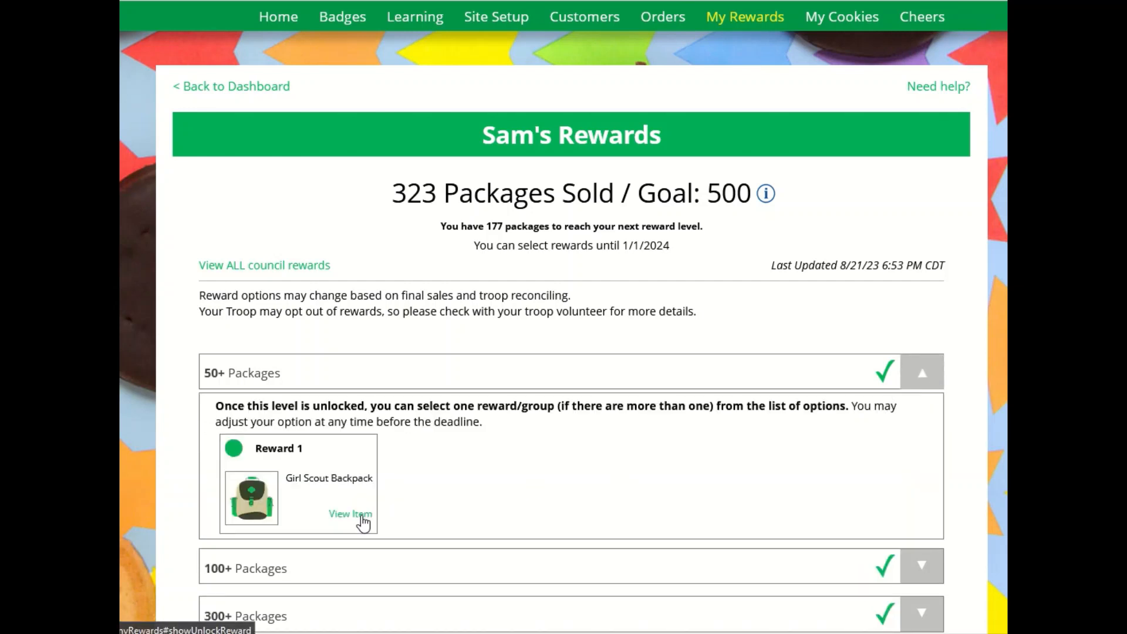
click(350, 514)
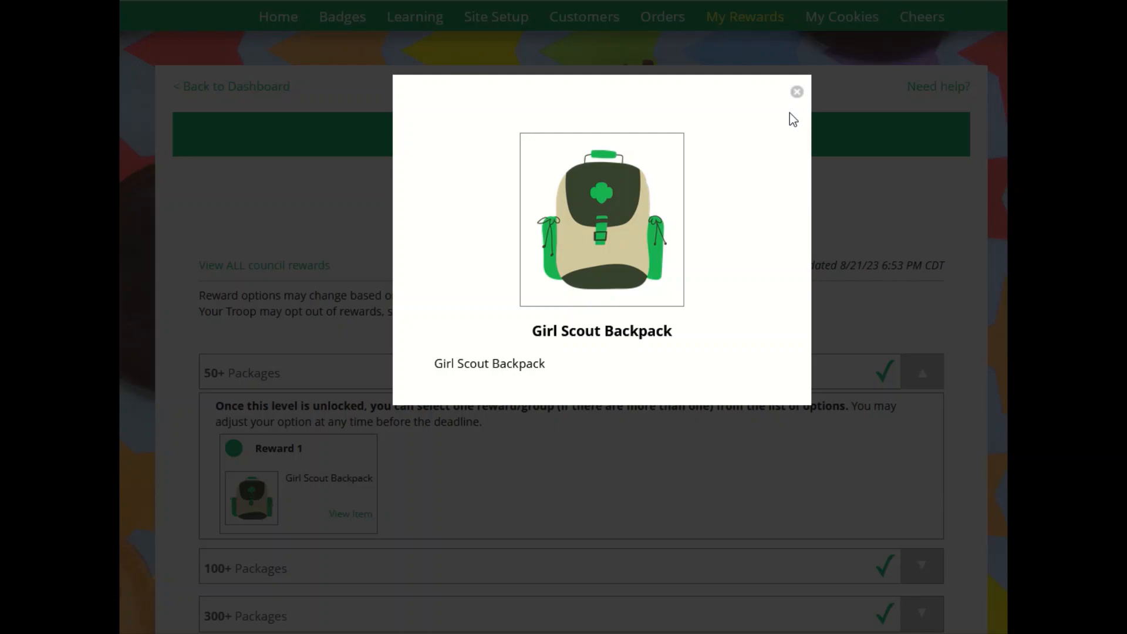
click(795, 92)
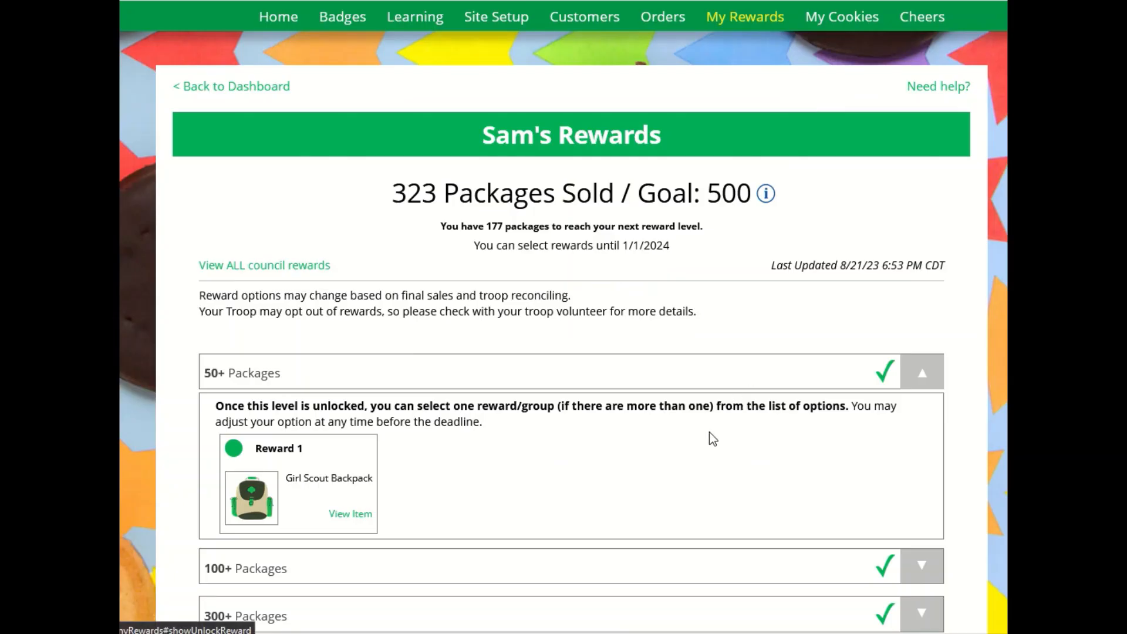
mouse_move(836, 533)
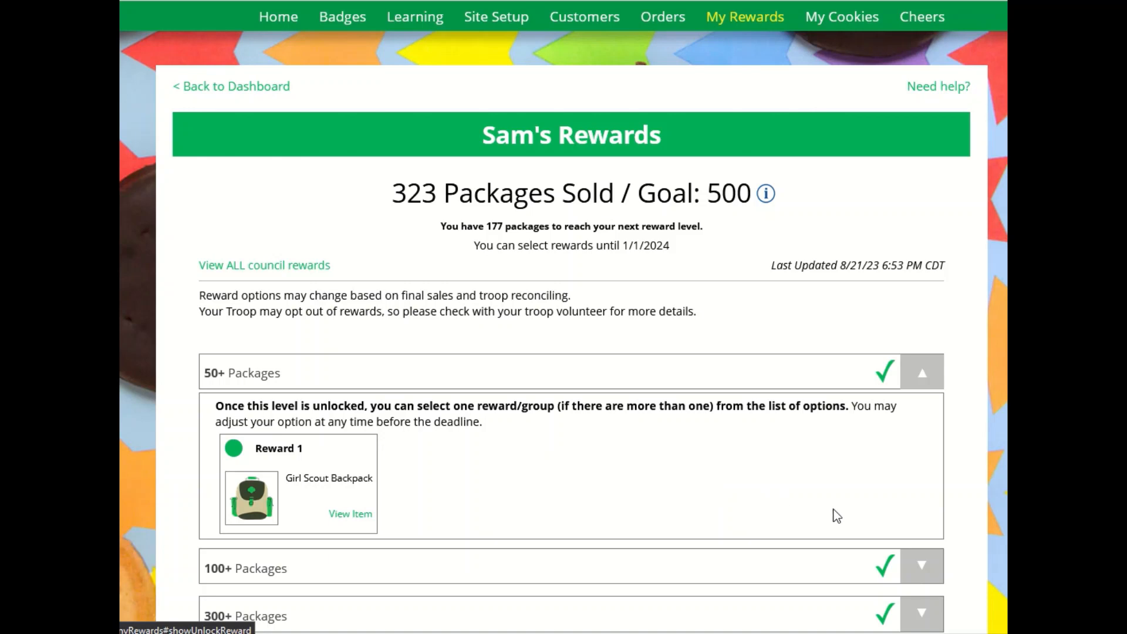
scroll(down, 3)
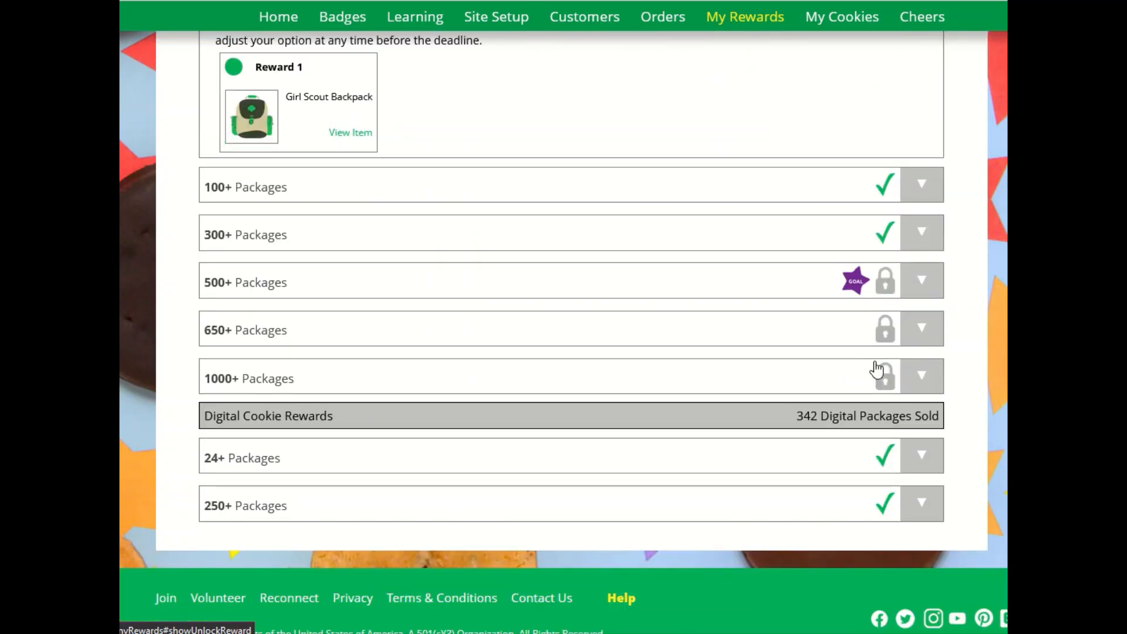
mouse_move(870, 333)
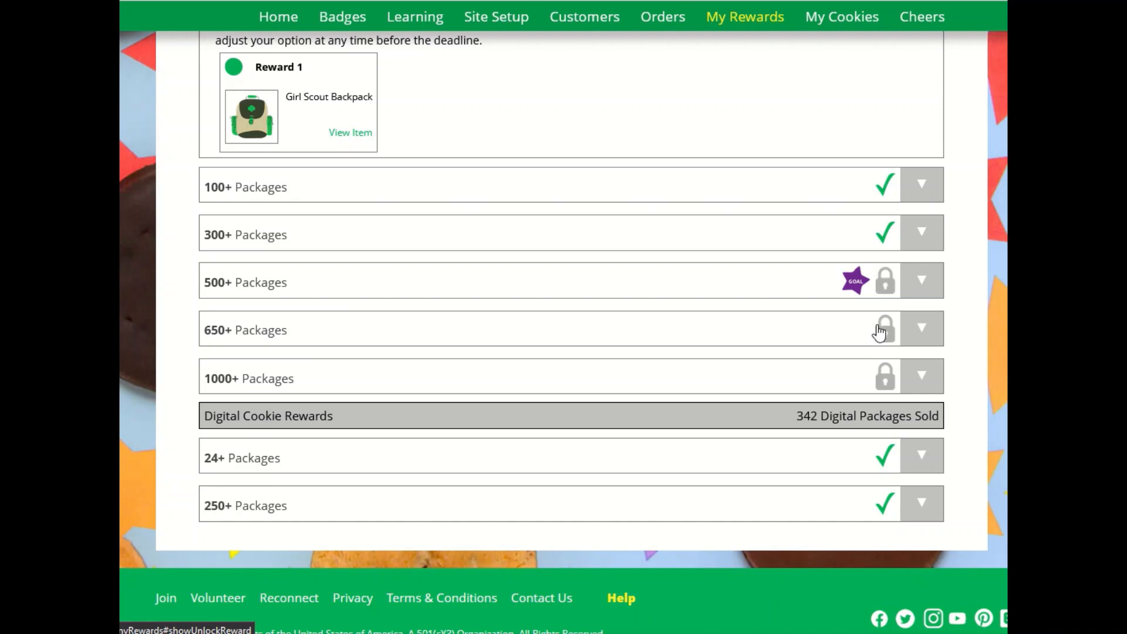
Expand the 500+ Packages level and preview its Snow Event reward
click(921, 279)
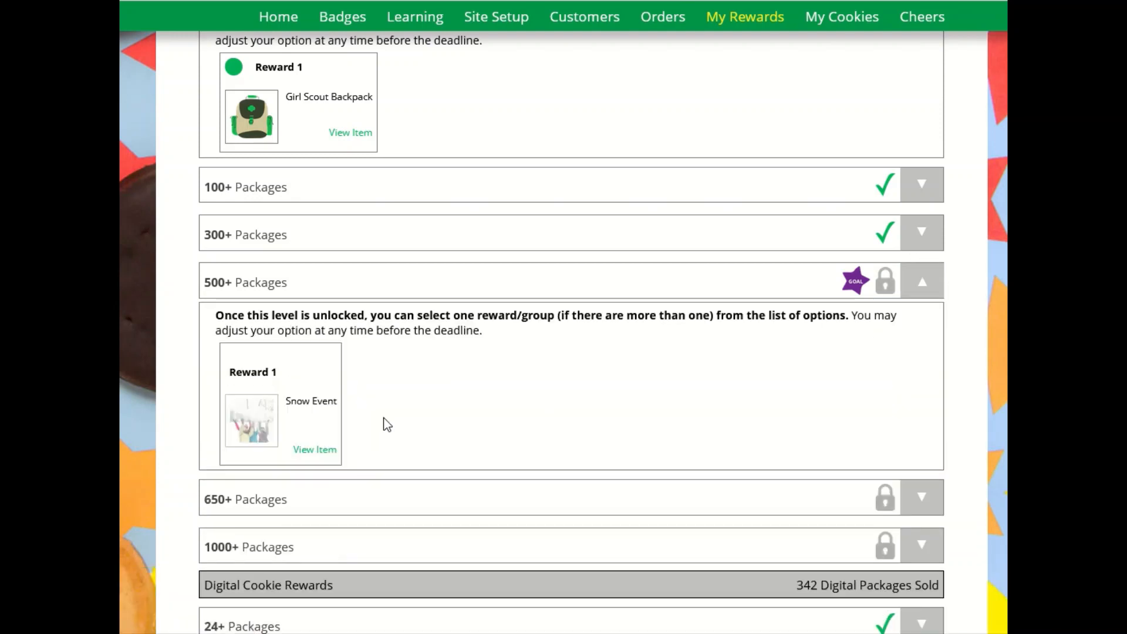
mouse_move(377, 429)
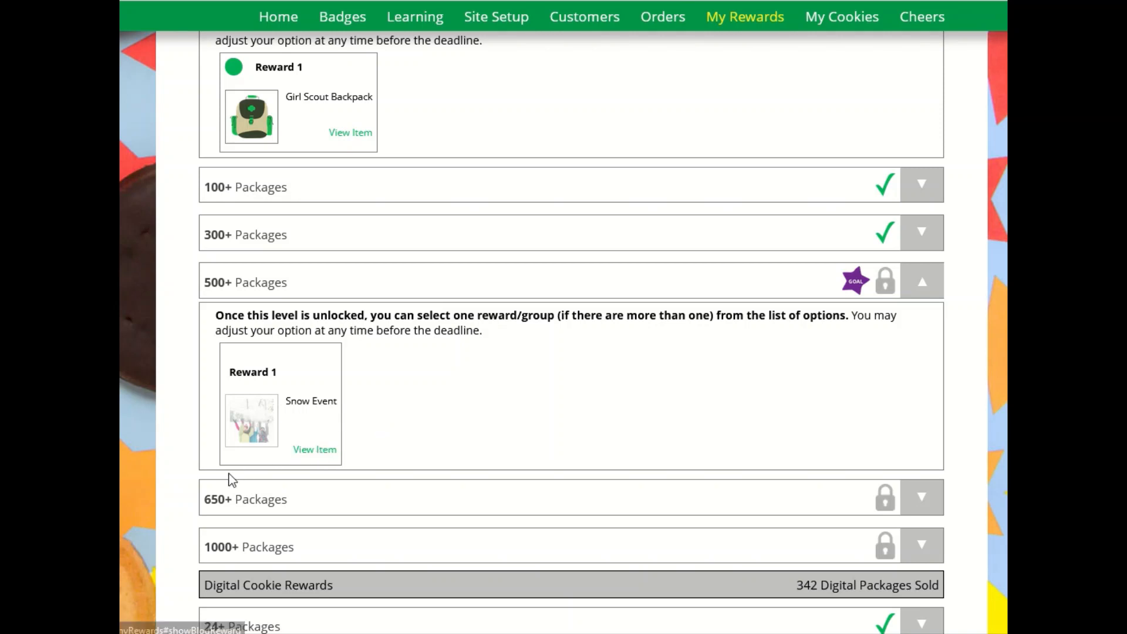
click(315, 450)
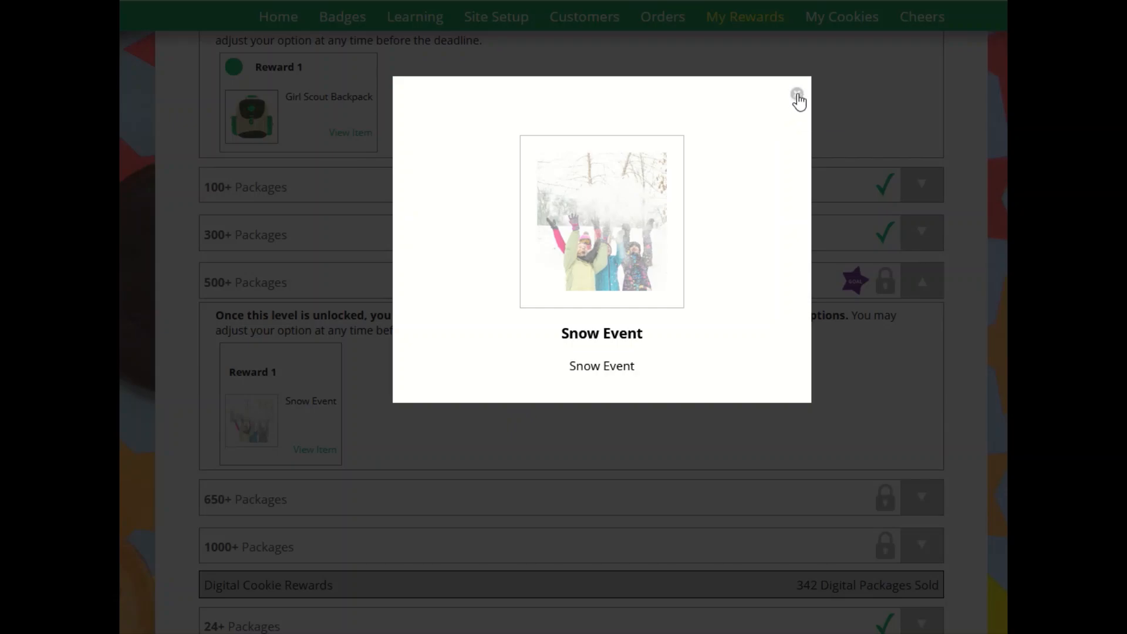
click(799, 98)
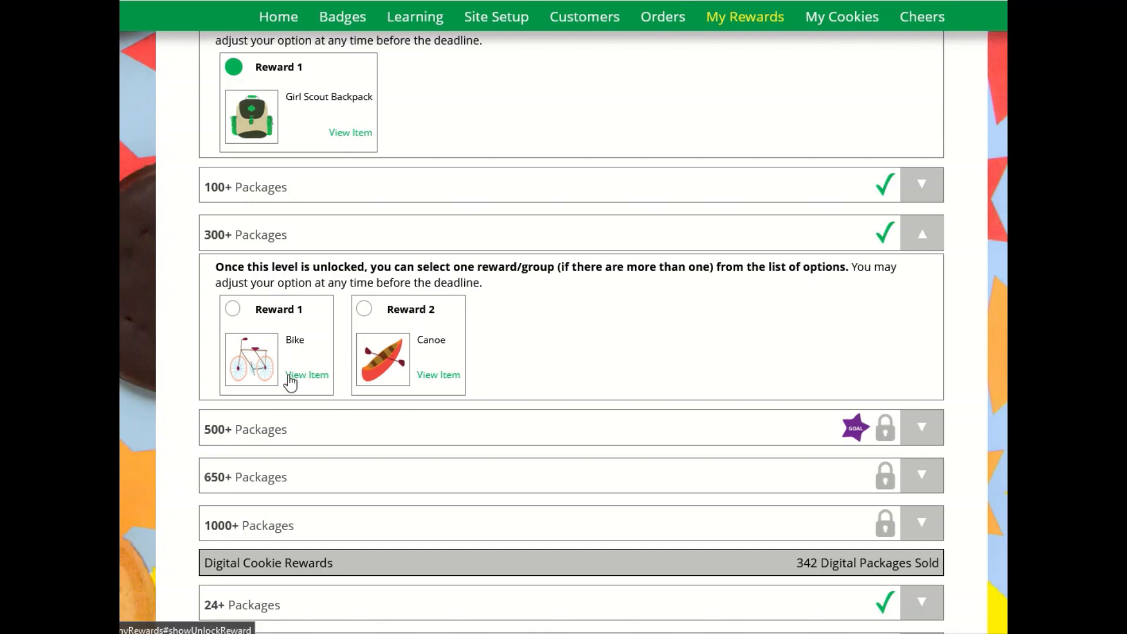
Preview the Bike reward, then choose the Canoe as the 300+ reward, bringing up its confirmation prompt
click(306, 375)
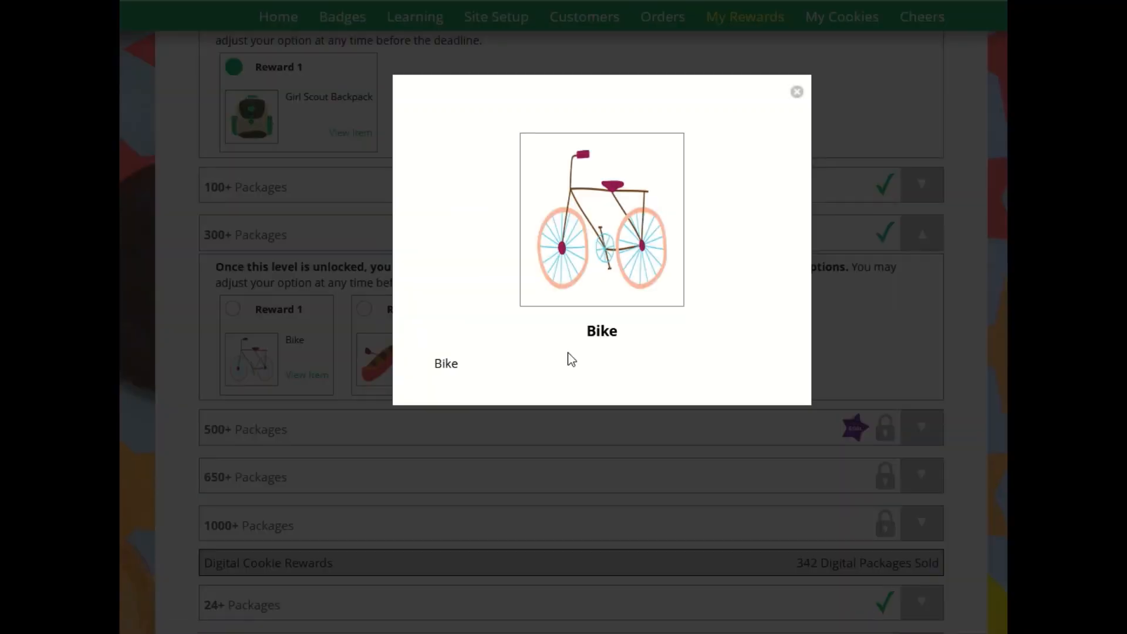
click(795, 92)
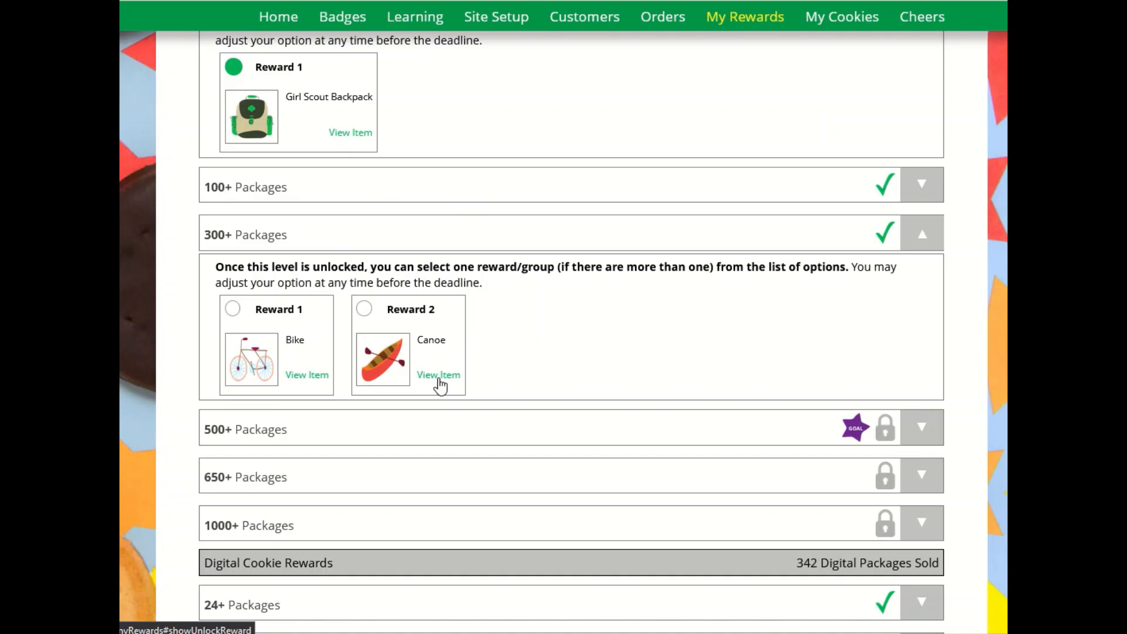
mouse_move(472, 259)
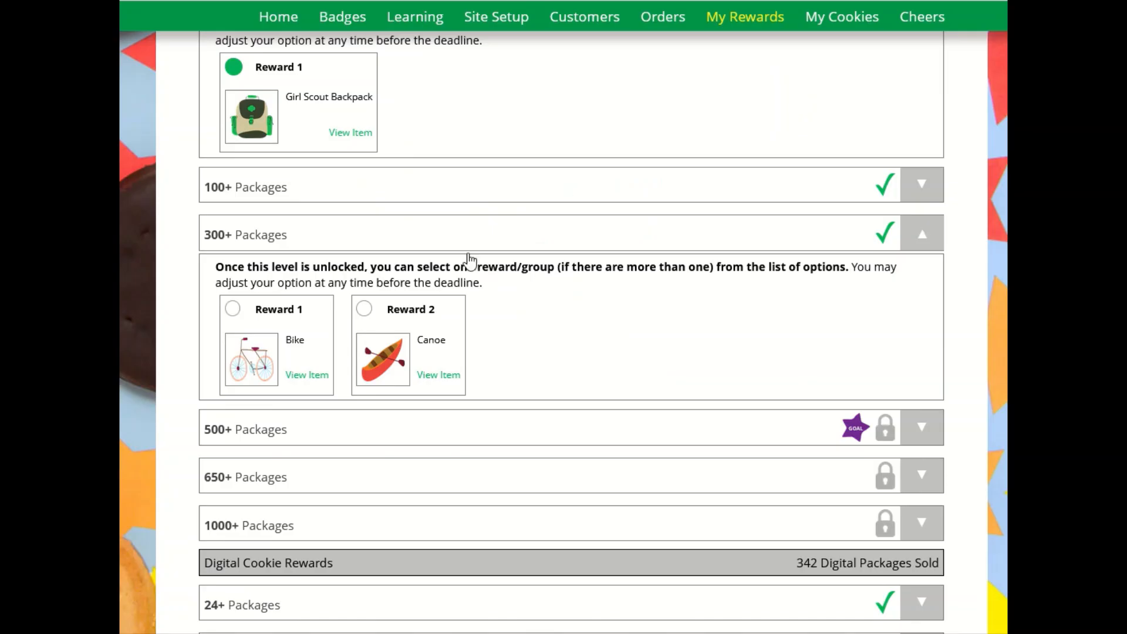
click(364, 309)
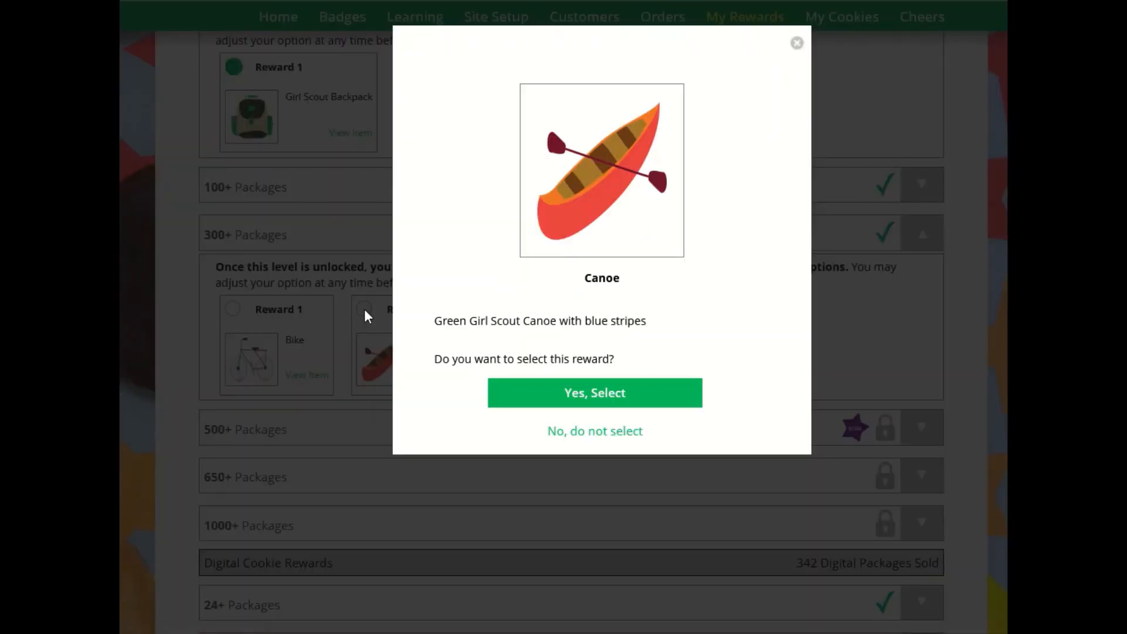
mouse_move(644, 399)
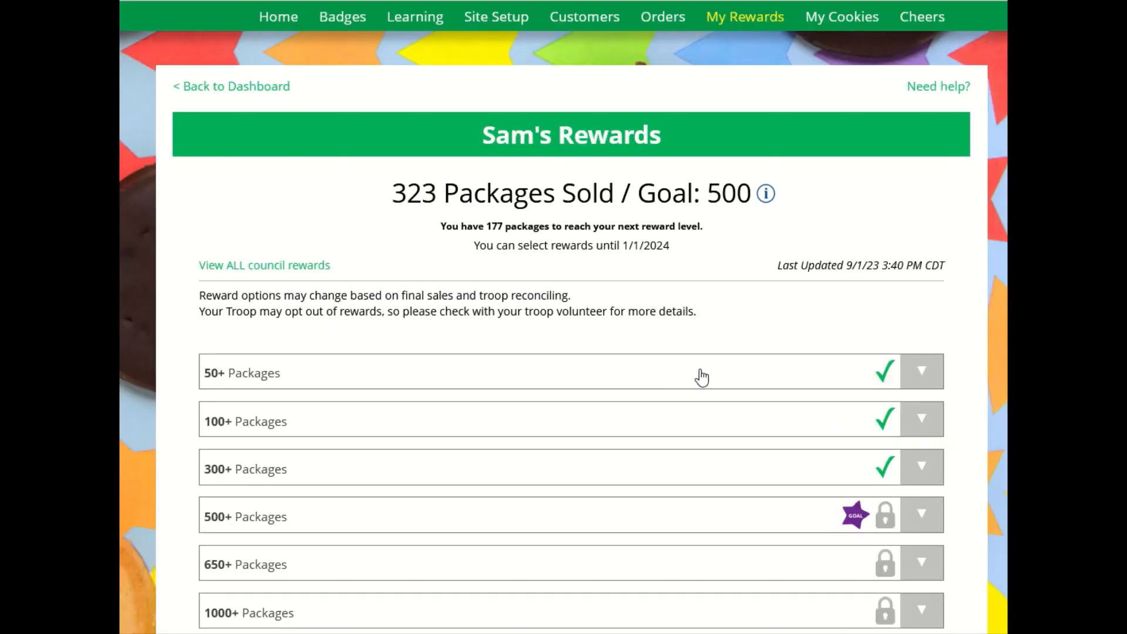
Reopen the 300+ level showing Bike as the chosen reward, with the 24+ and 250+ digital levels checked below
click(922, 466)
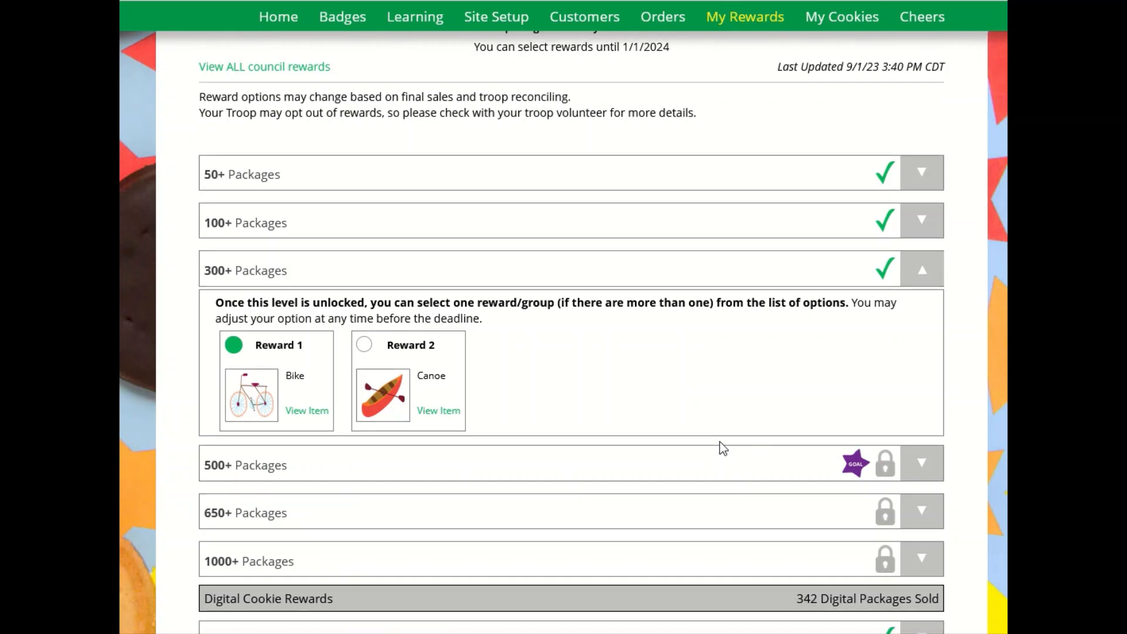
scroll(down, 3)
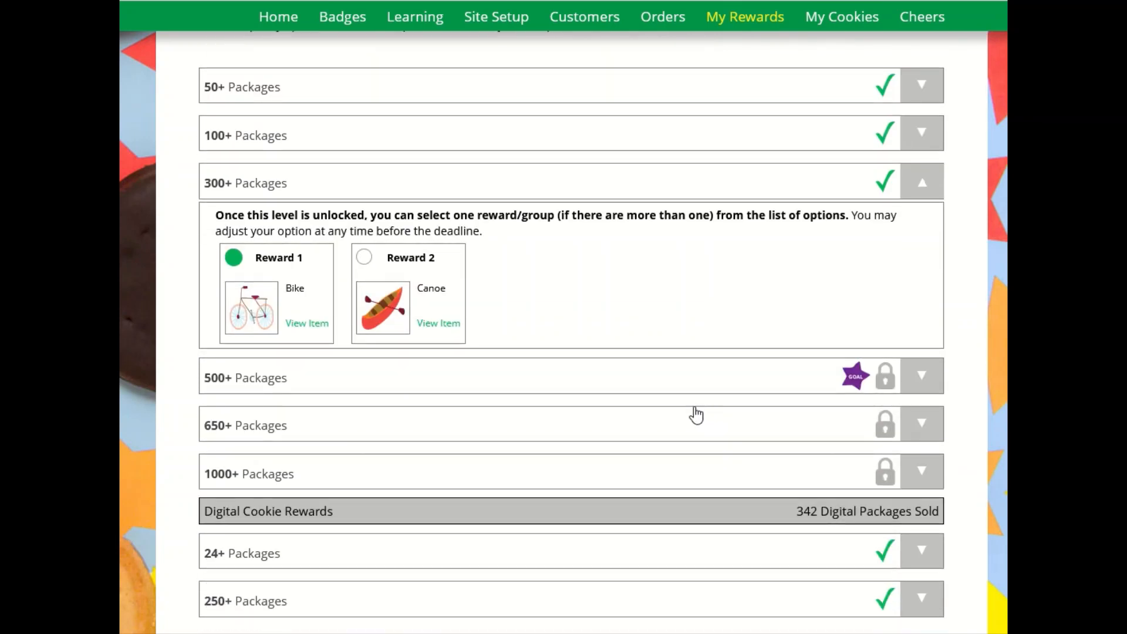
mouse_move(648, 380)
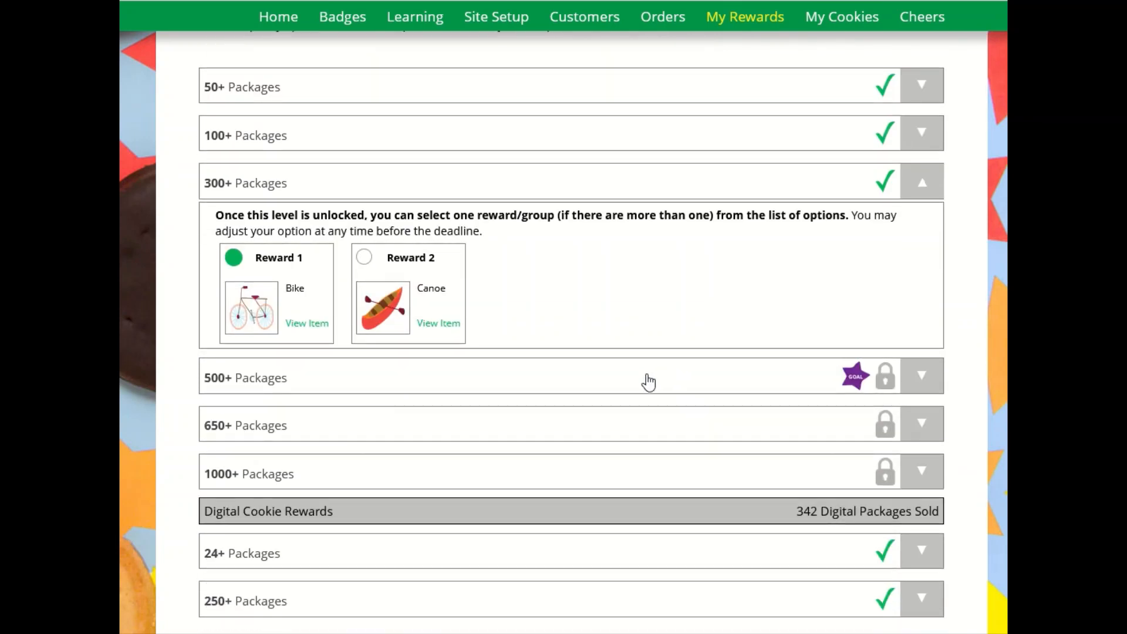
scroll(down, 3)
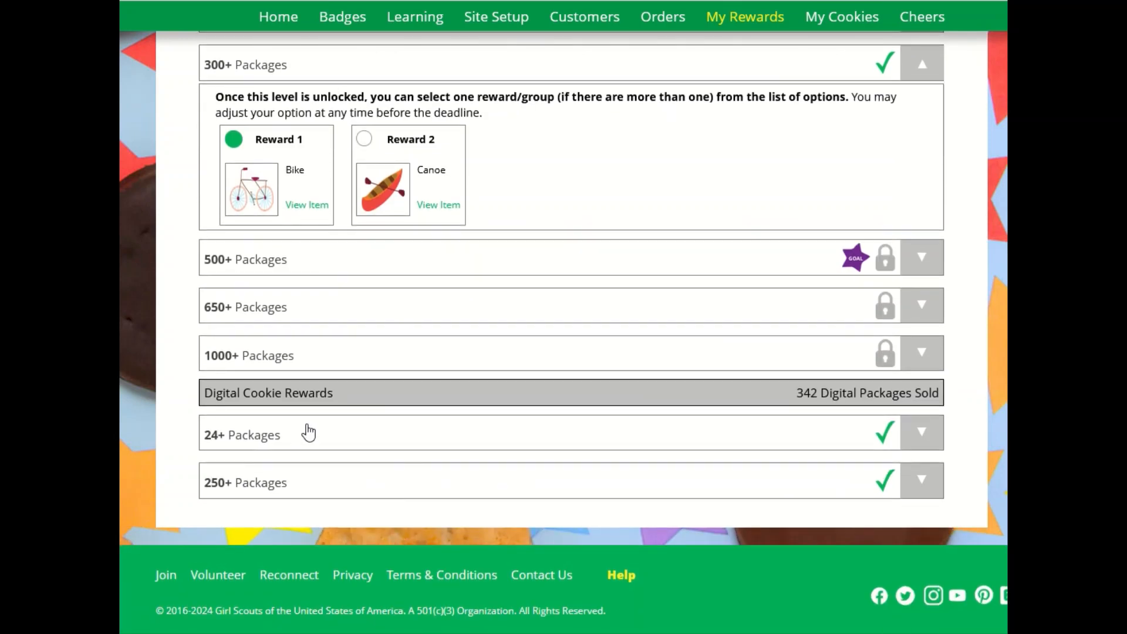
mouse_move(394, 453)
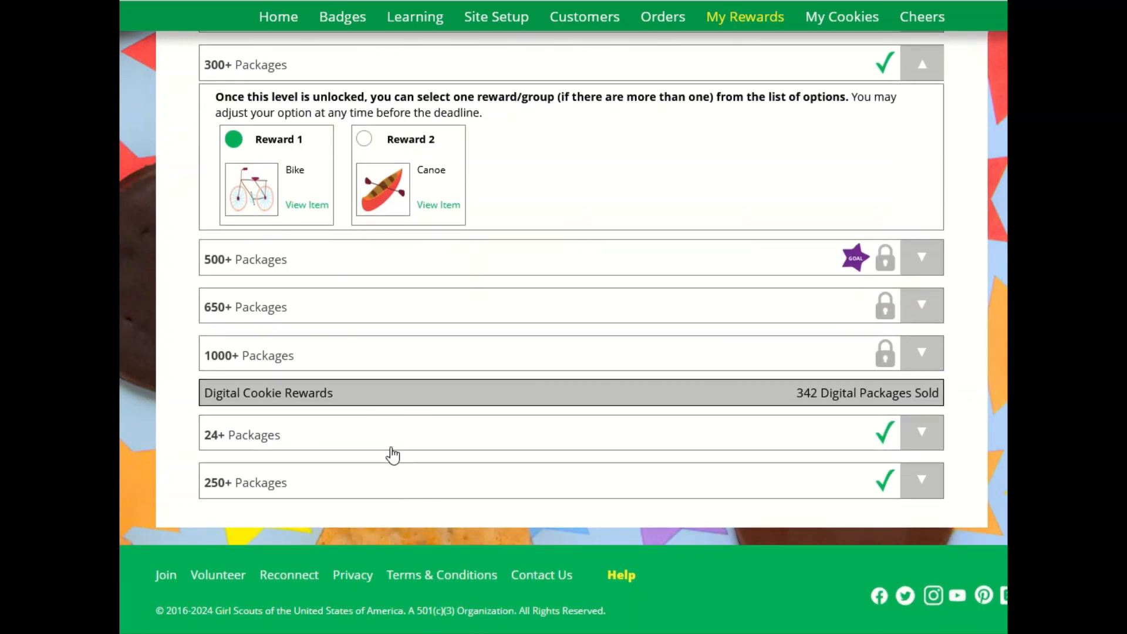
Expand the 24+ Digital Cookie level to show its Patch reward
click(920, 432)
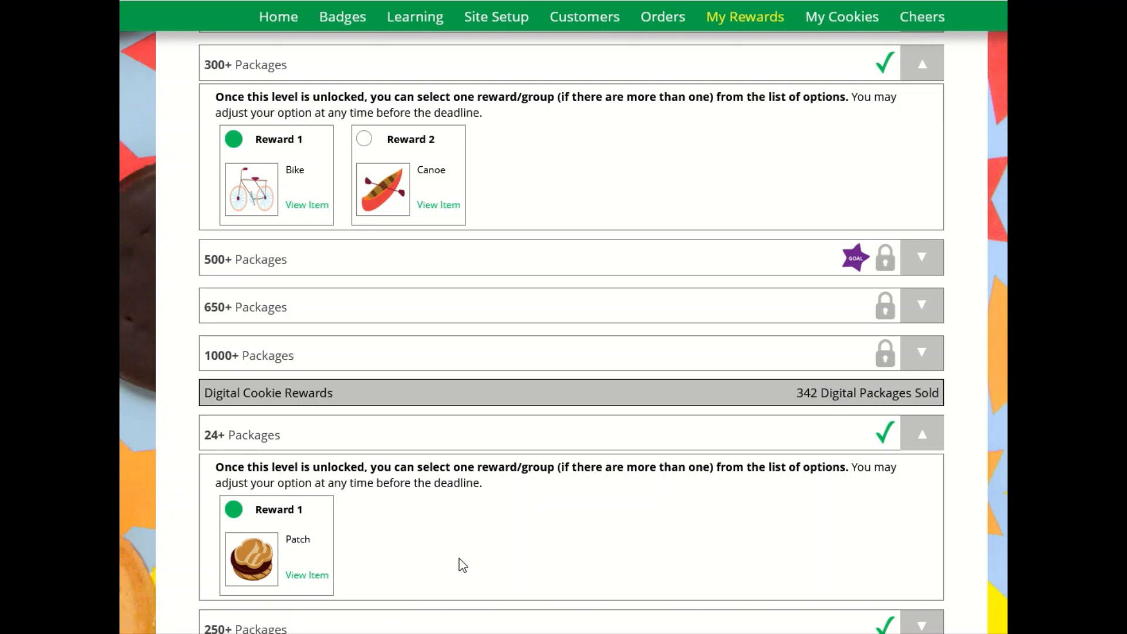
scroll(down, 3)
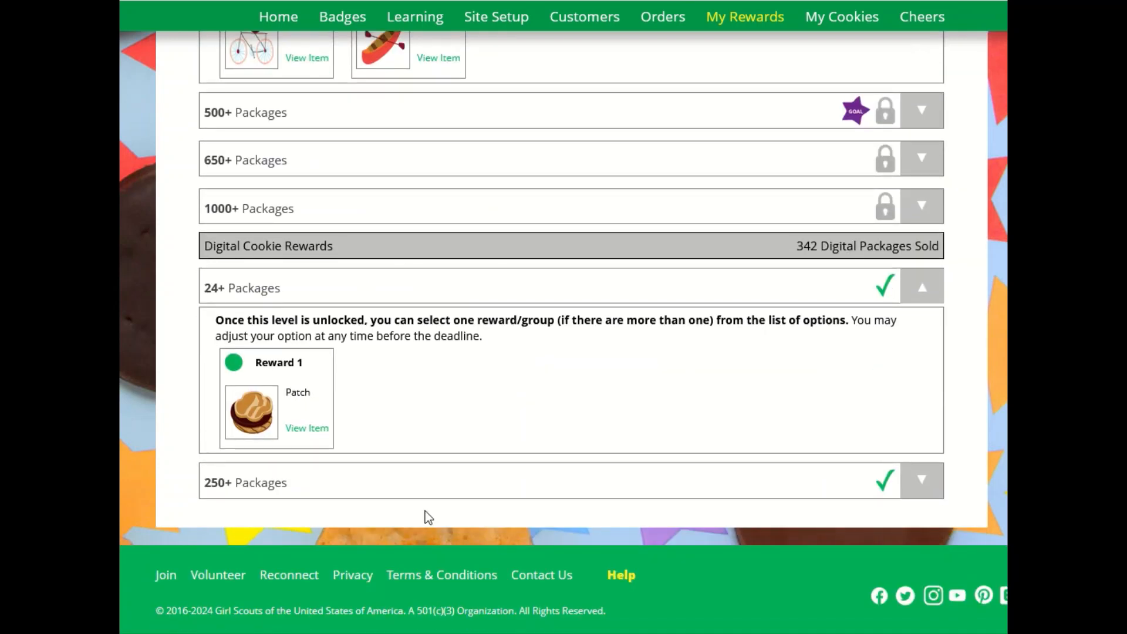
mouse_move(583, 362)
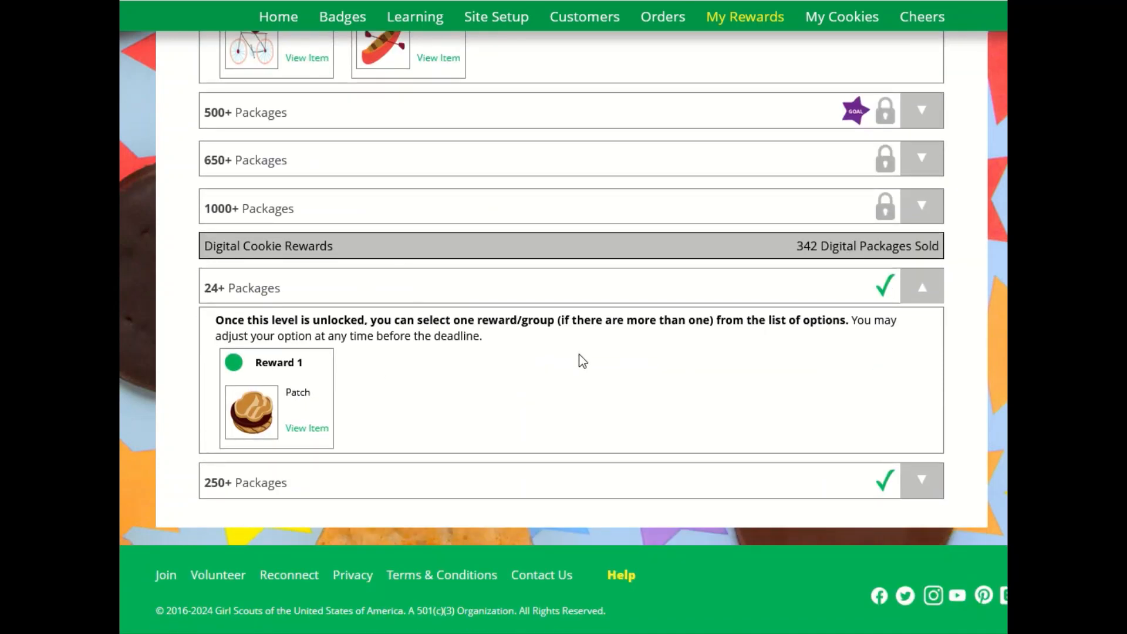